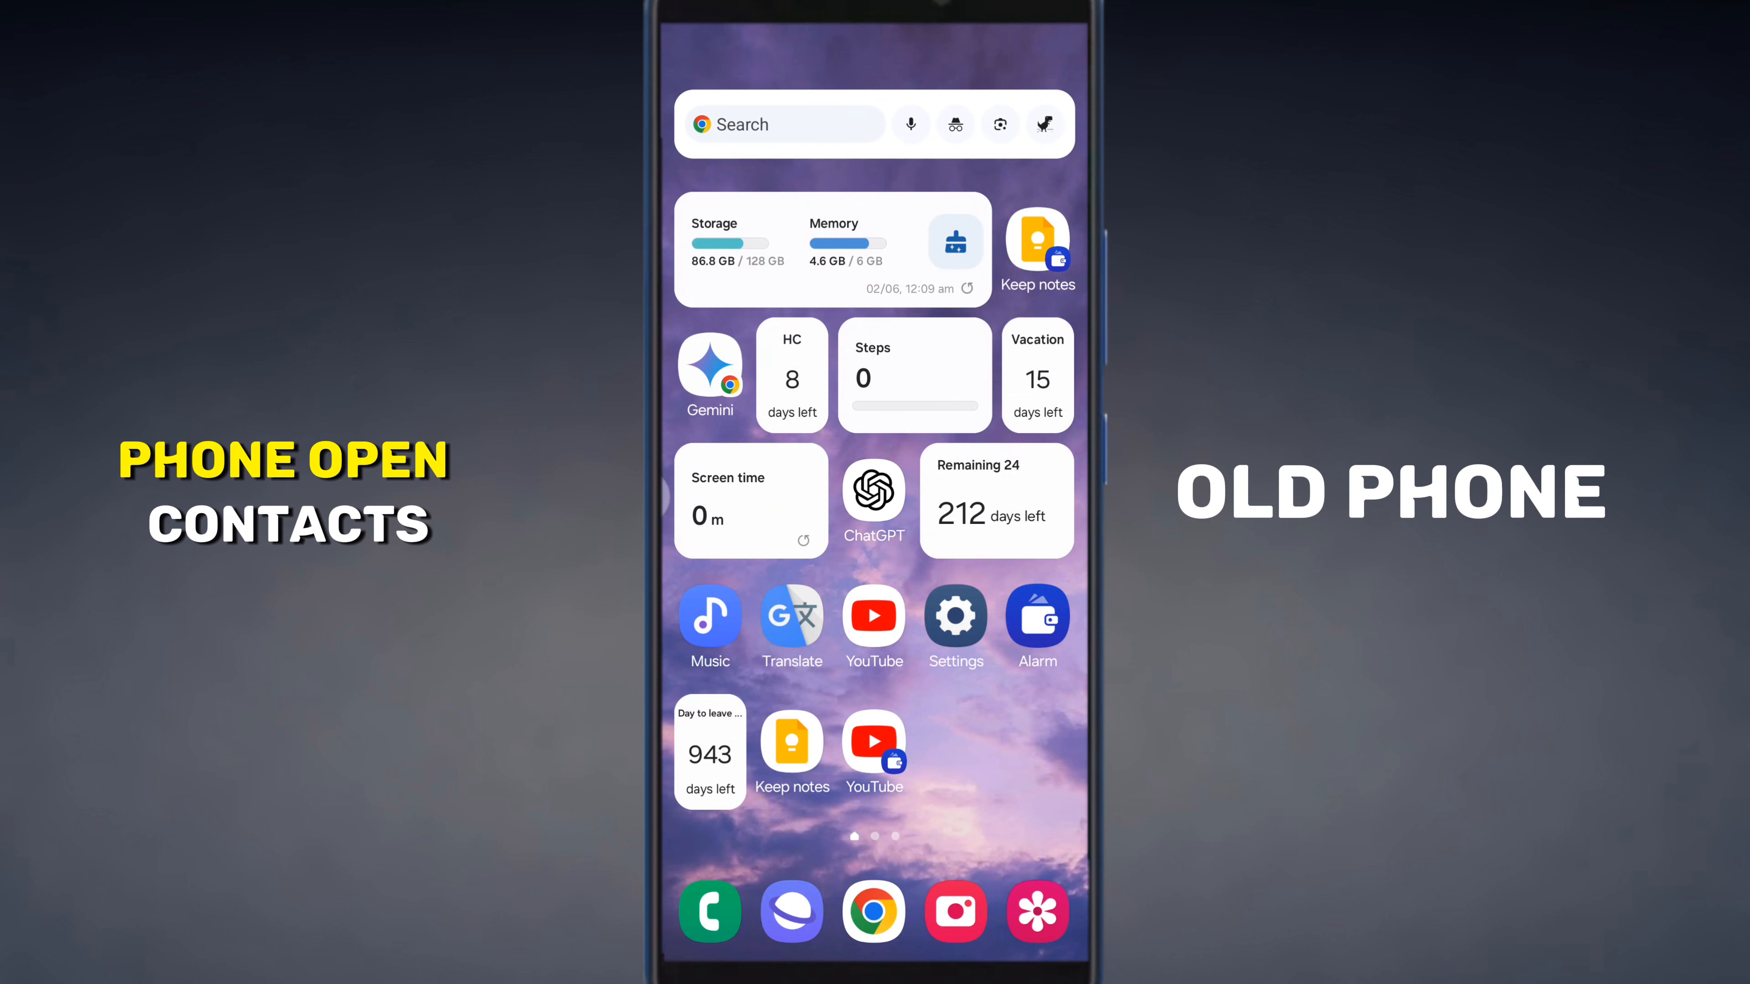
# - From the Phone app's Contacts list, select all 393 contacts via the All toggle
pyautogui.click(709, 912)
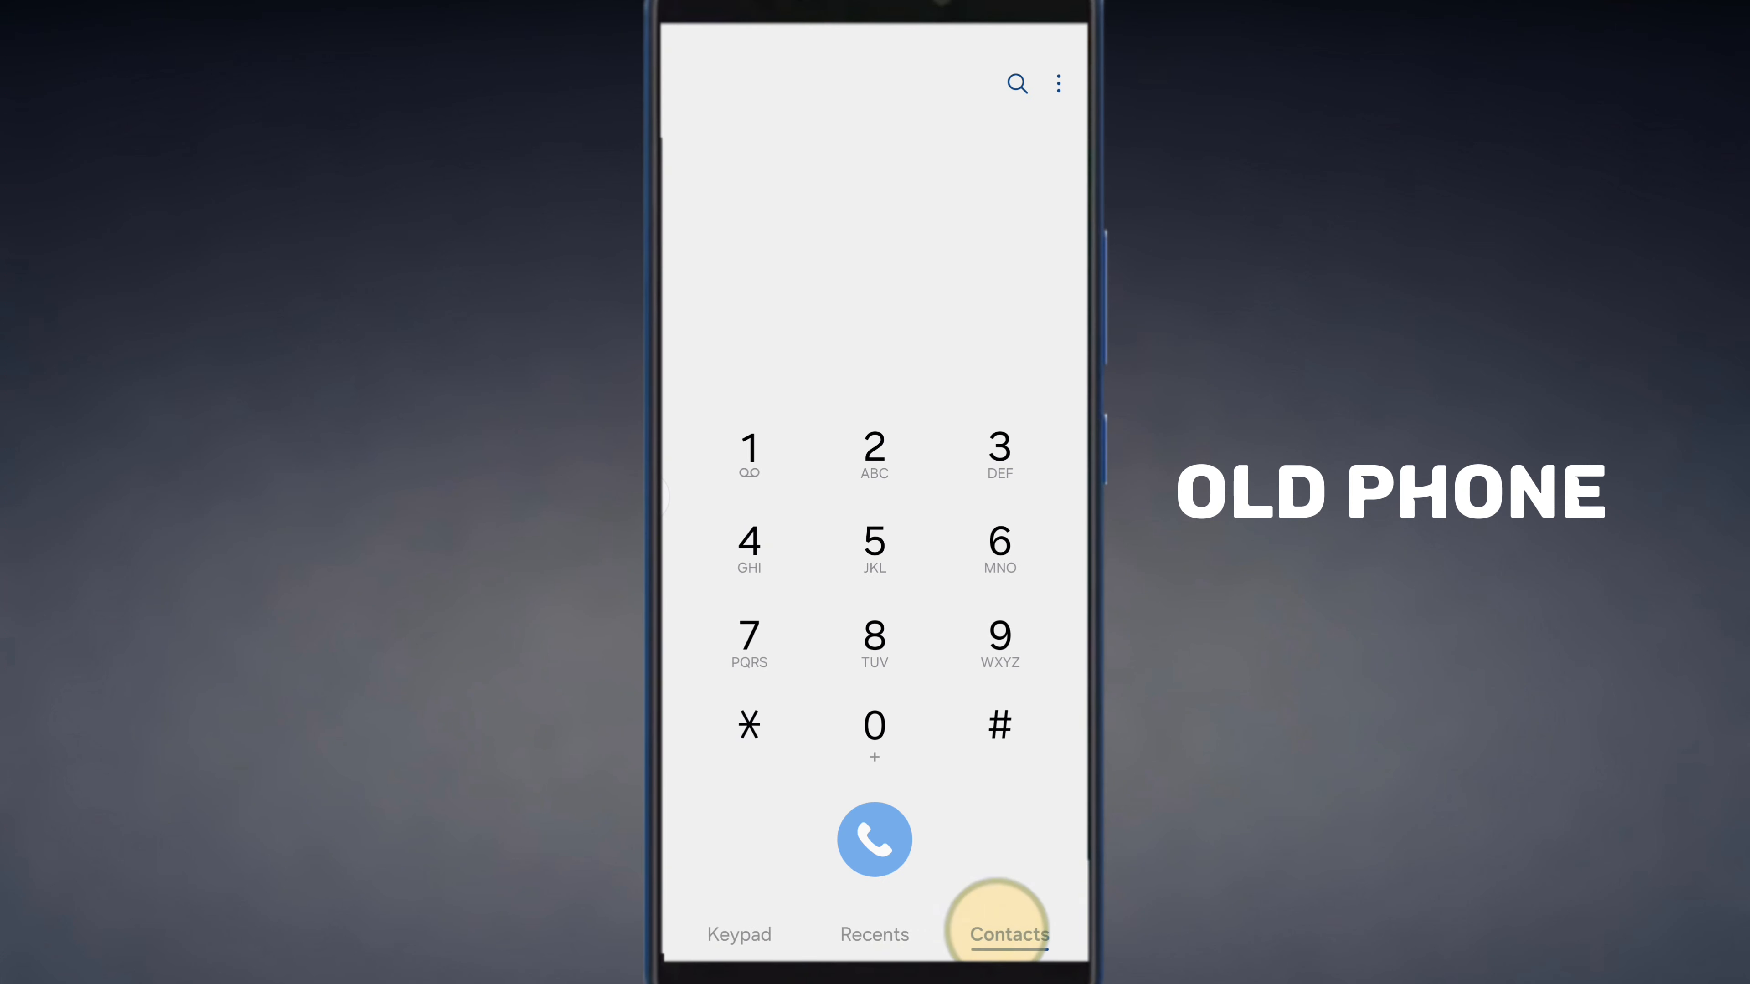
pyautogui.click(996, 935)
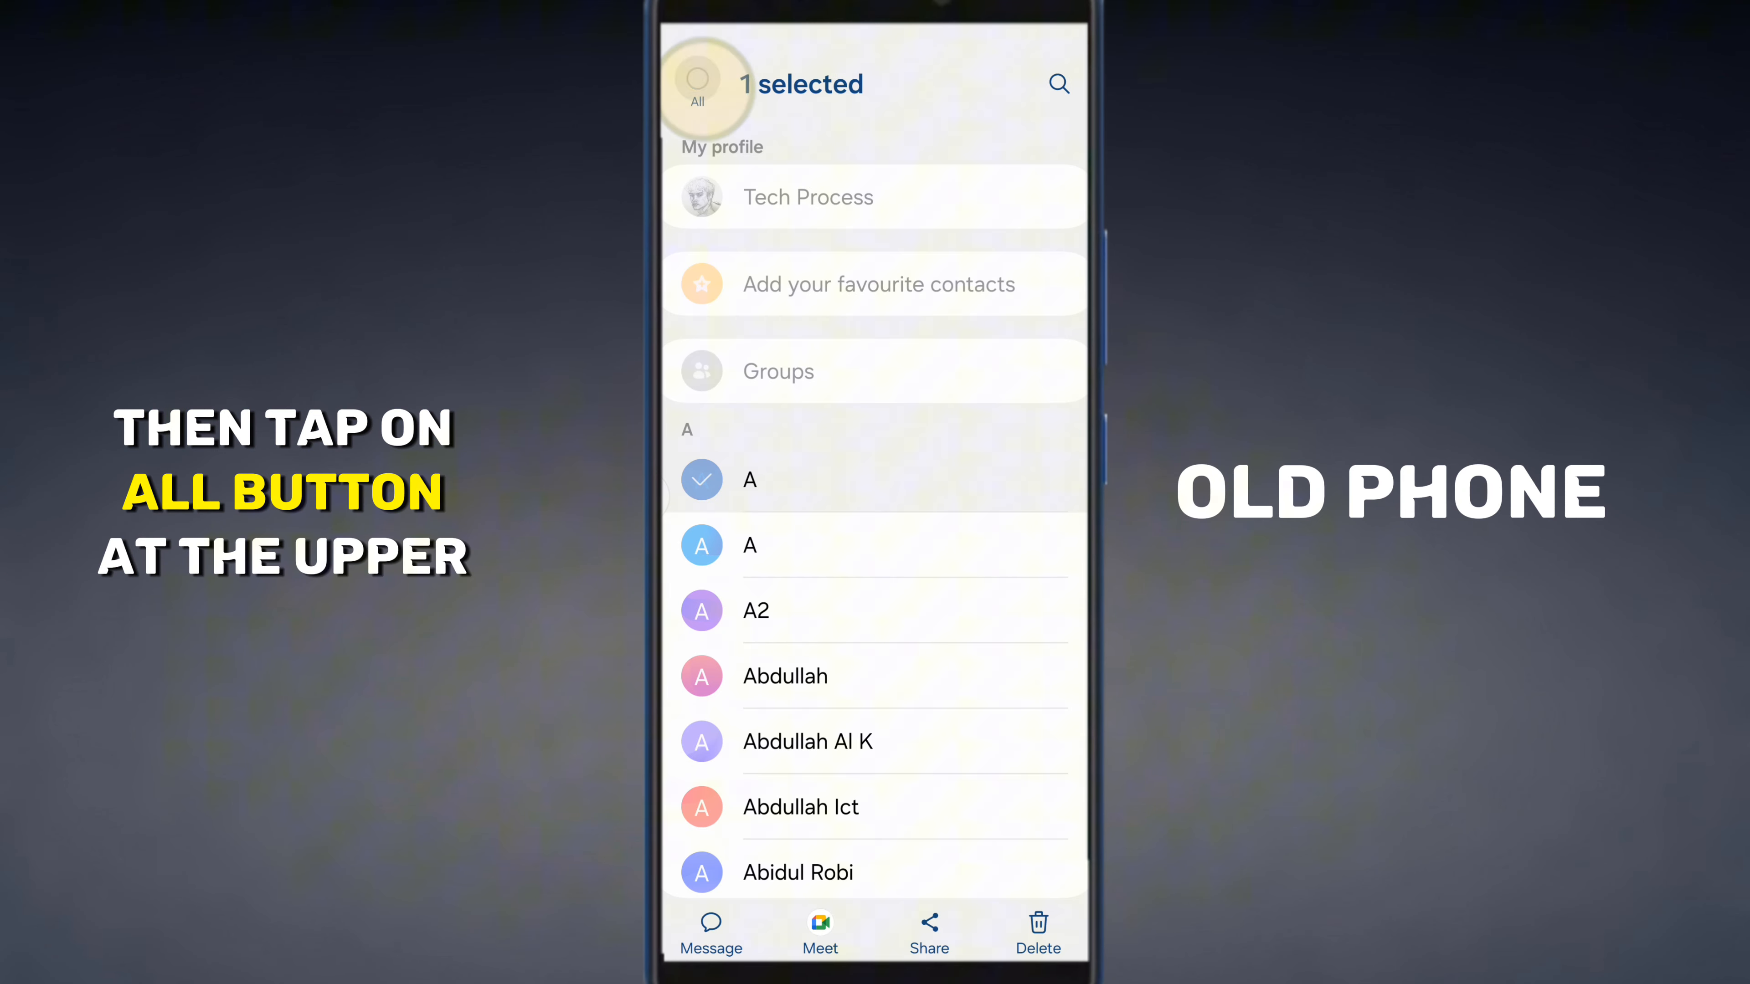
pyautogui.click(699, 83)
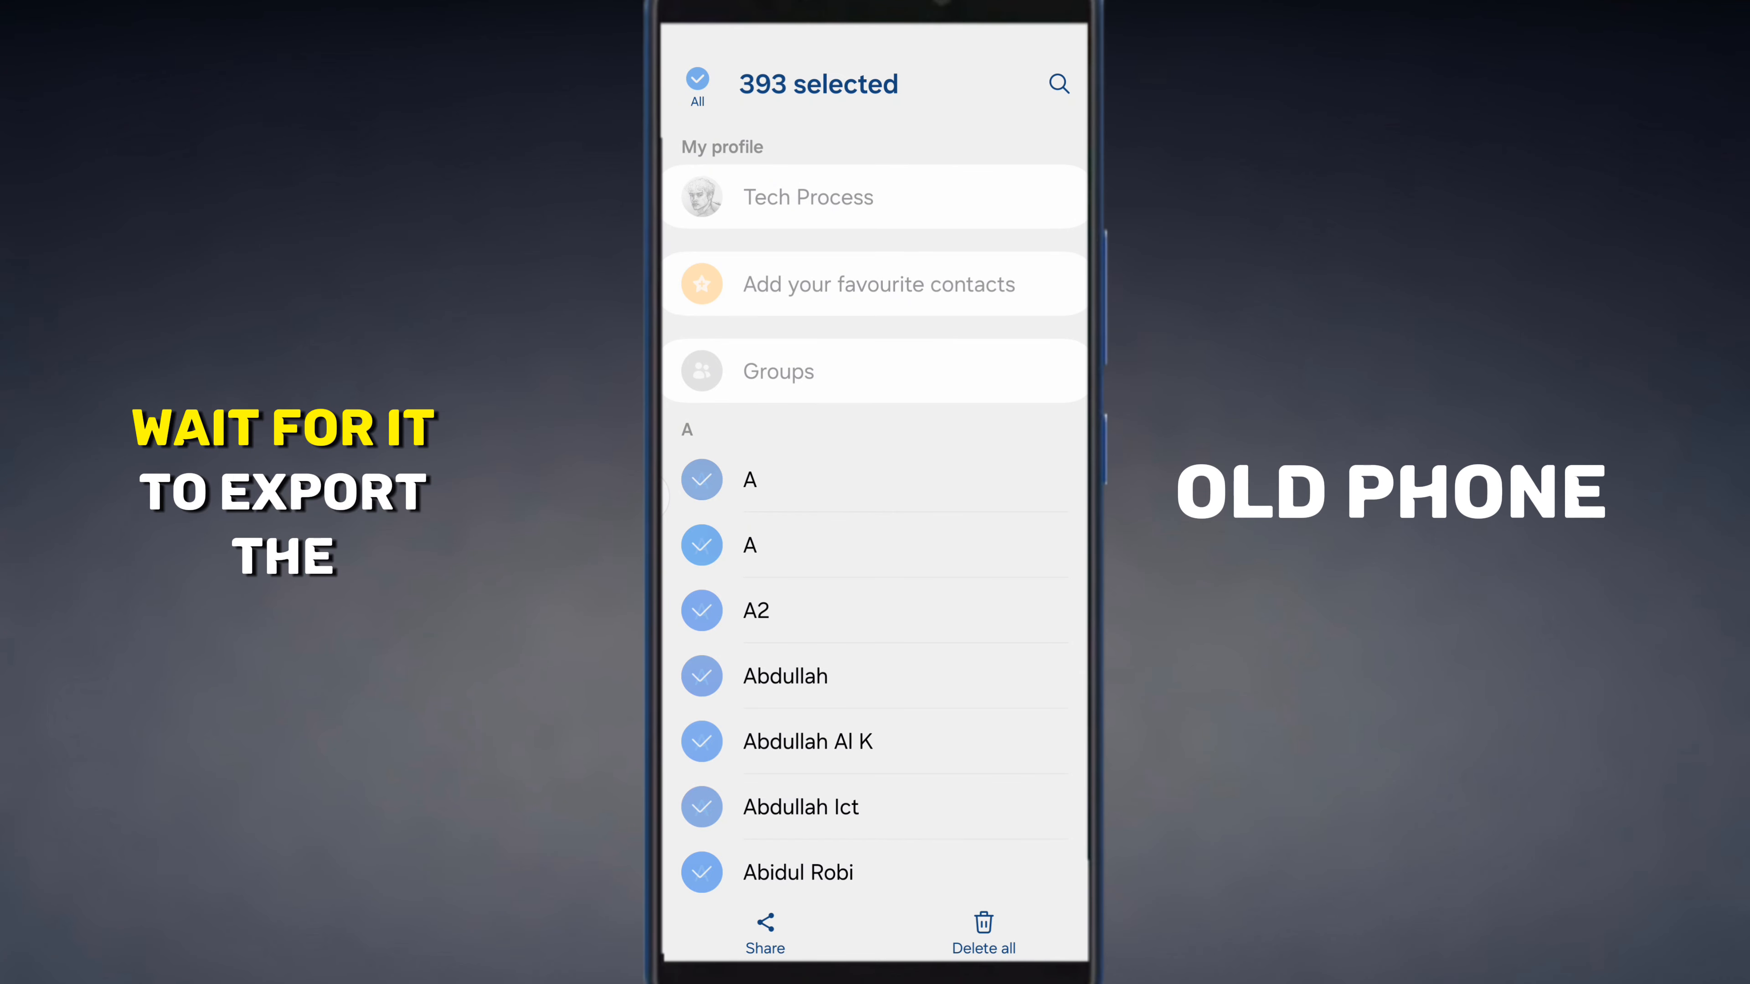
pyautogui.click(765, 933)
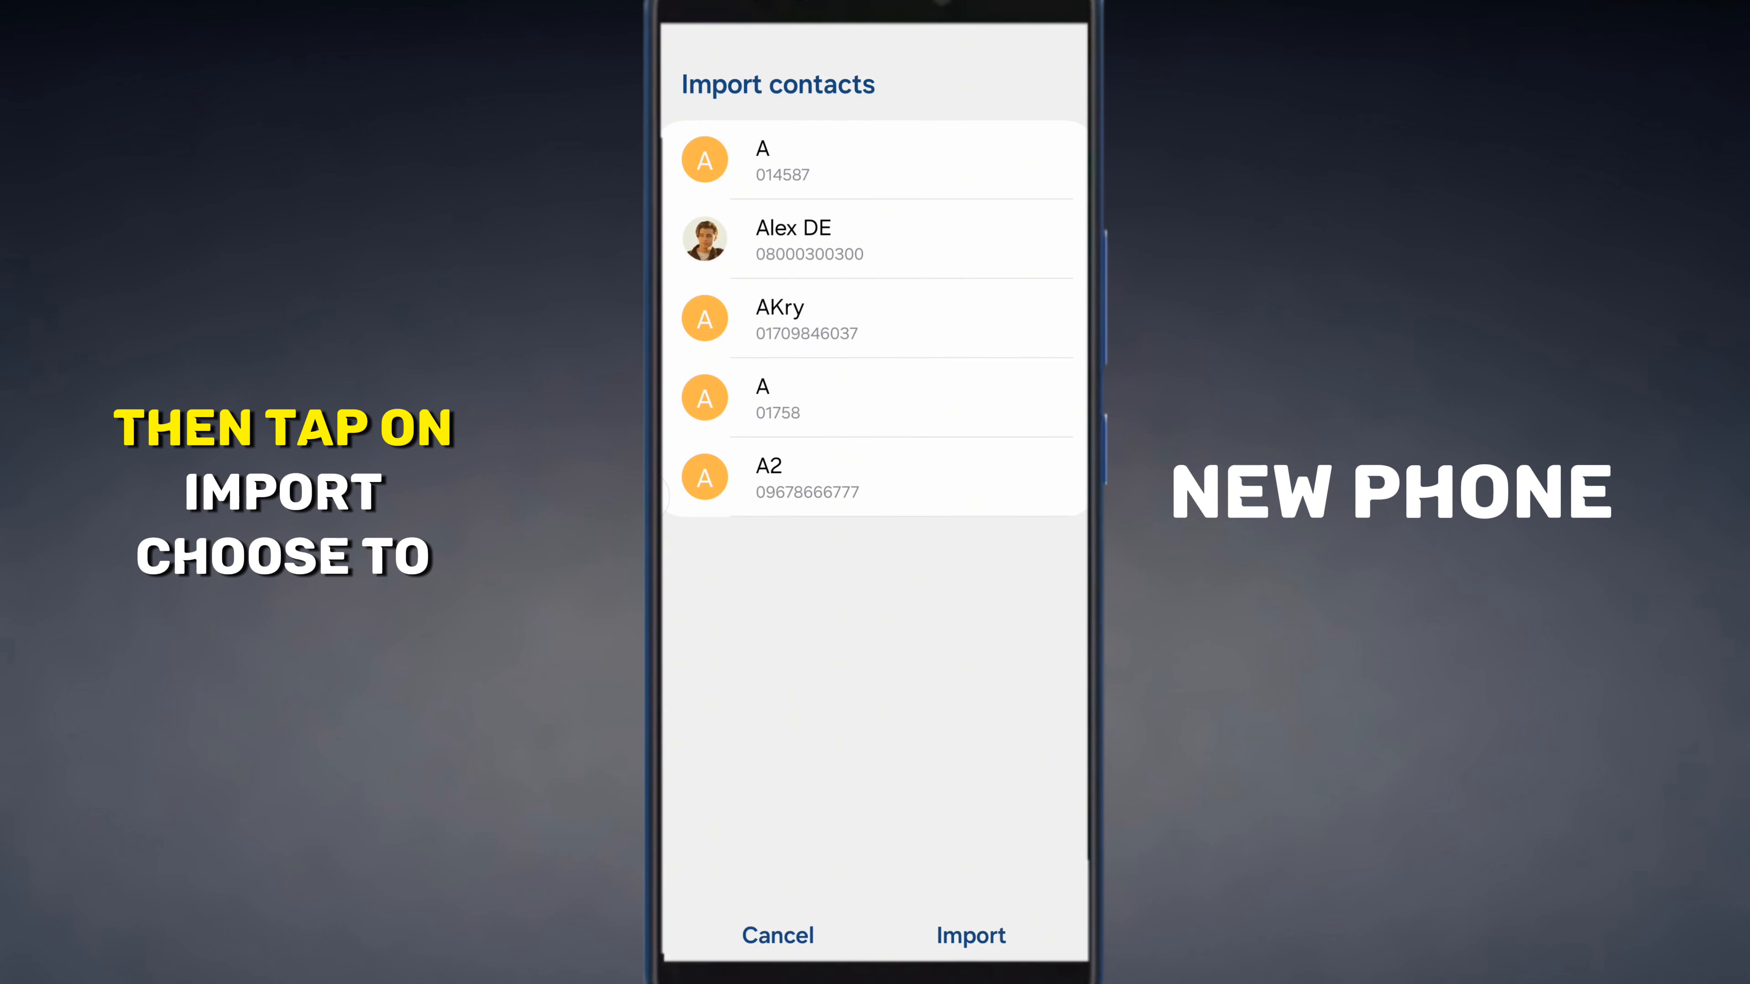
# - Import the received Contacts.vcf into the new phone, choosing Phone as the destination
pyautogui.click(969, 936)
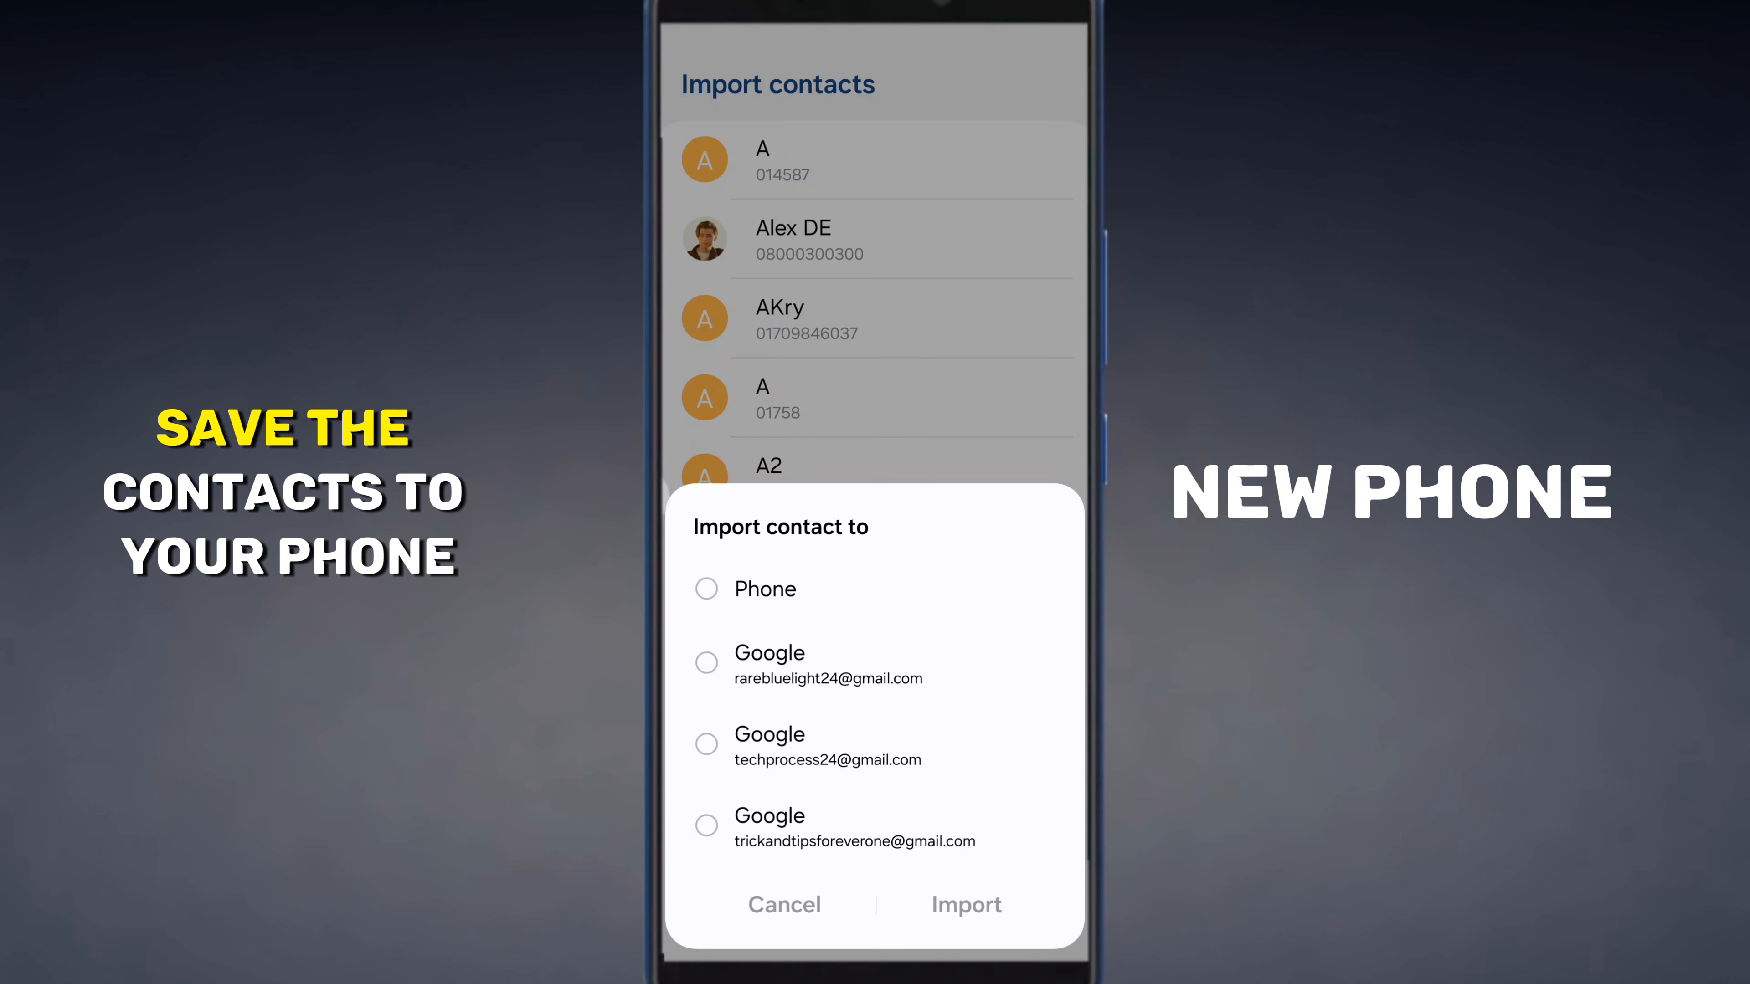
pyautogui.click(705, 588)
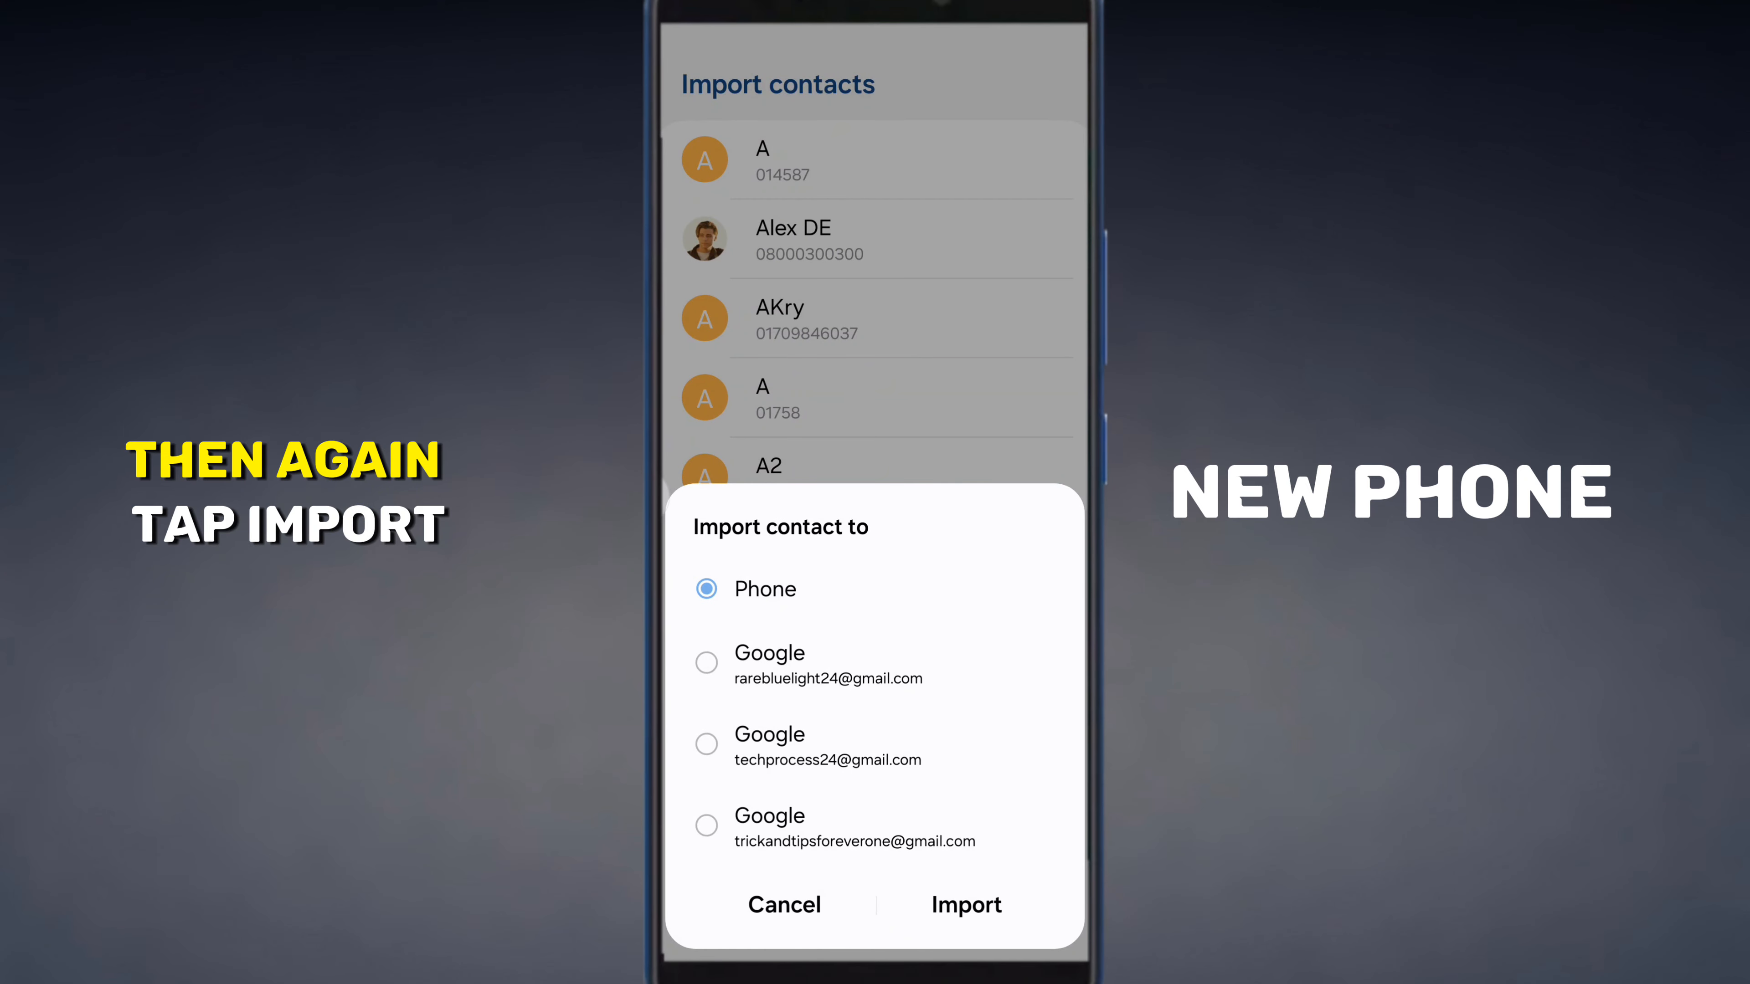
pyautogui.click(967, 905)
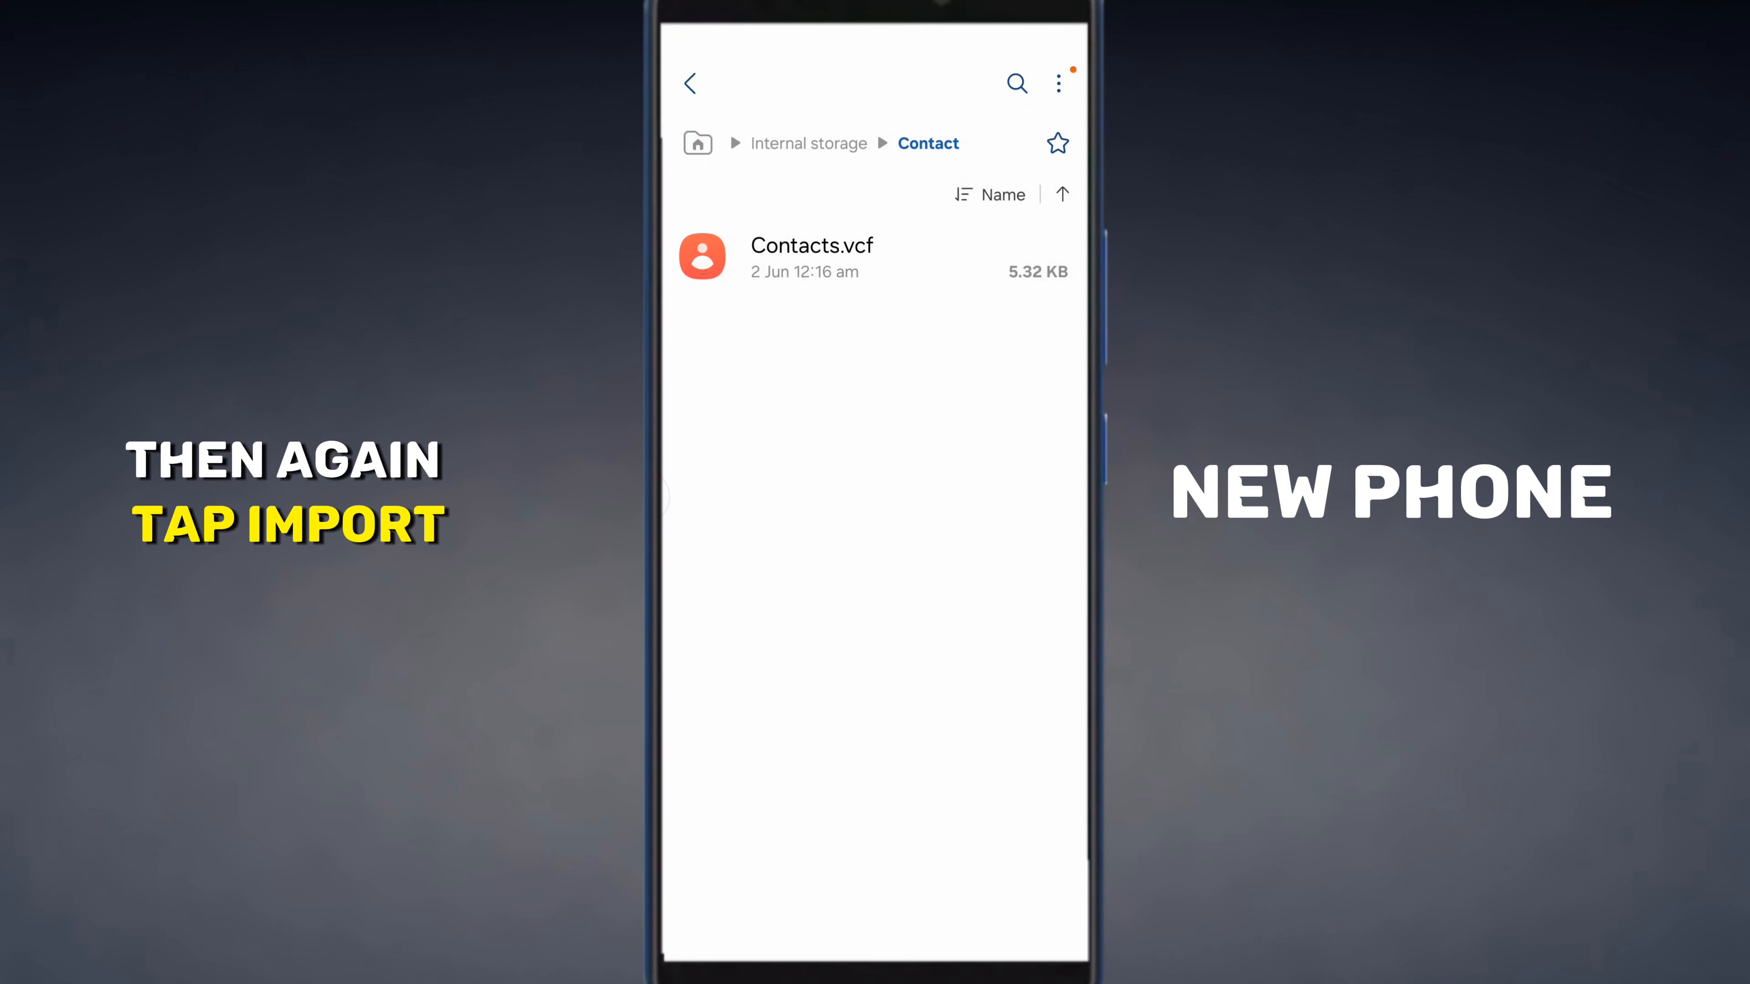